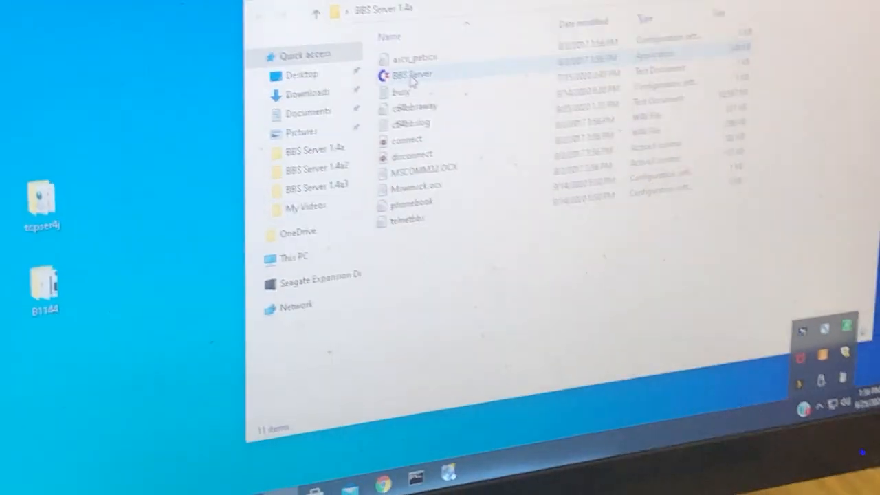
# Run the BBS Server application from the BBS Server 1.4a folder via its context menu
pyautogui.rightClick(405, 149)
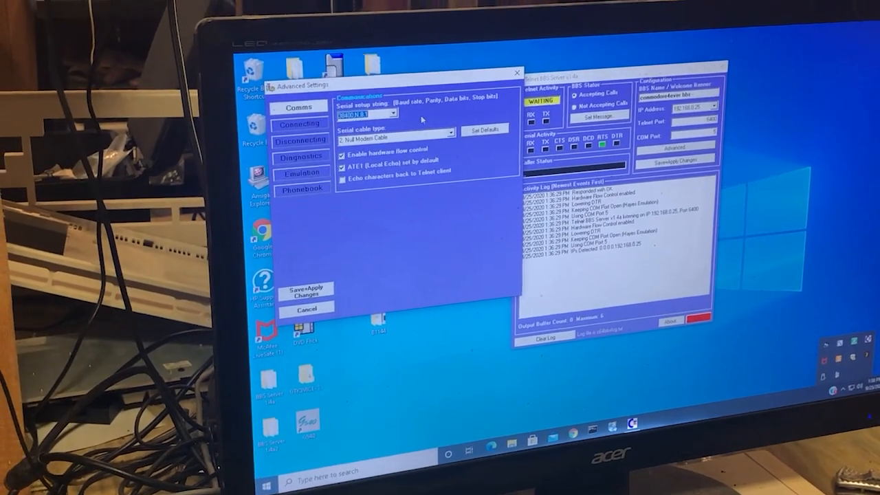
# Choose the 38400,N,8,1 serial setup string, then review the connection-handling settings
pyautogui.click(392, 112)
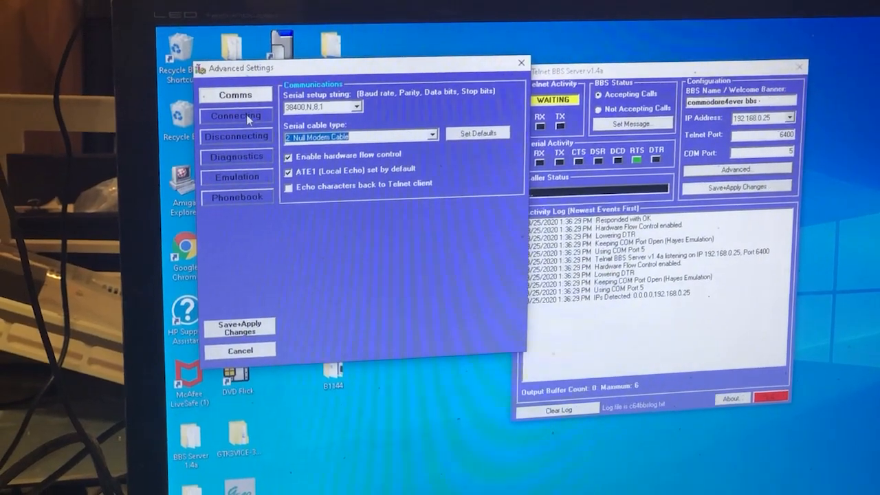
pyautogui.click(235, 116)
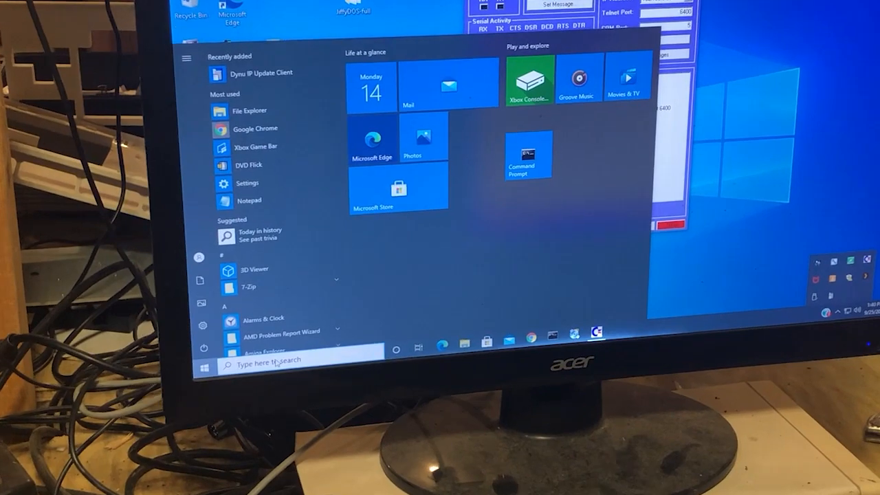
# In Device Manager, set the PCI Express serial port COM3 to 38400 bits per second in Port Settings
pyautogui.write('devi')
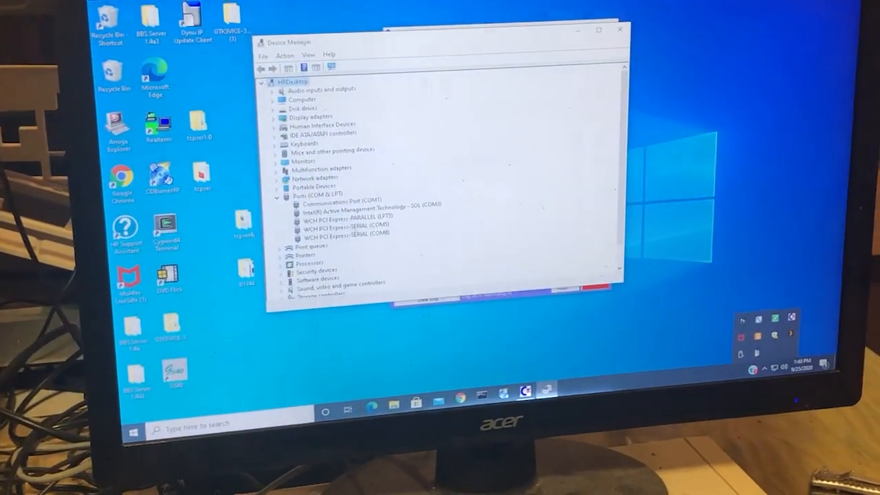
pyautogui.rightClick(337, 207)
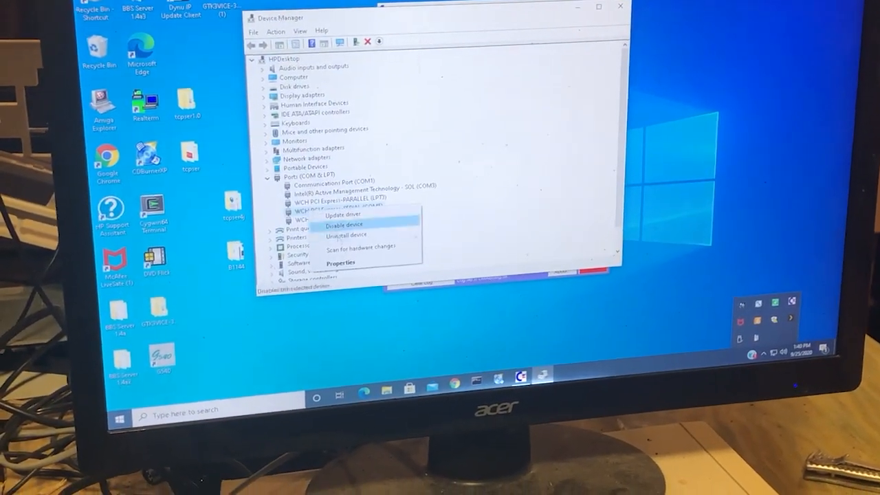
pyautogui.click(341, 264)
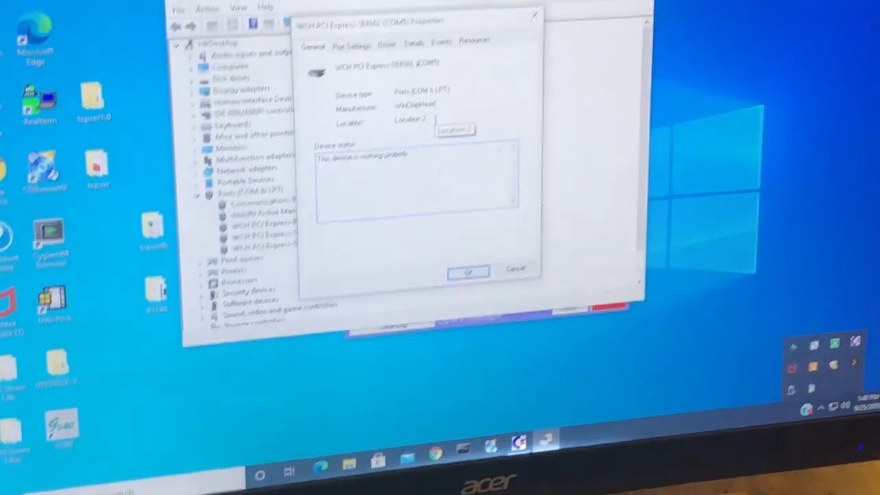
pyautogui.click(352, 63)
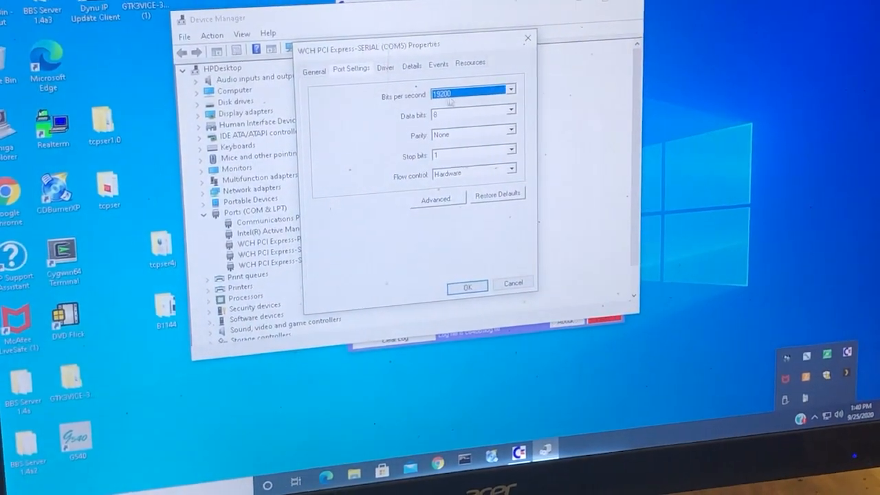
pyautogui.click(509, 89)
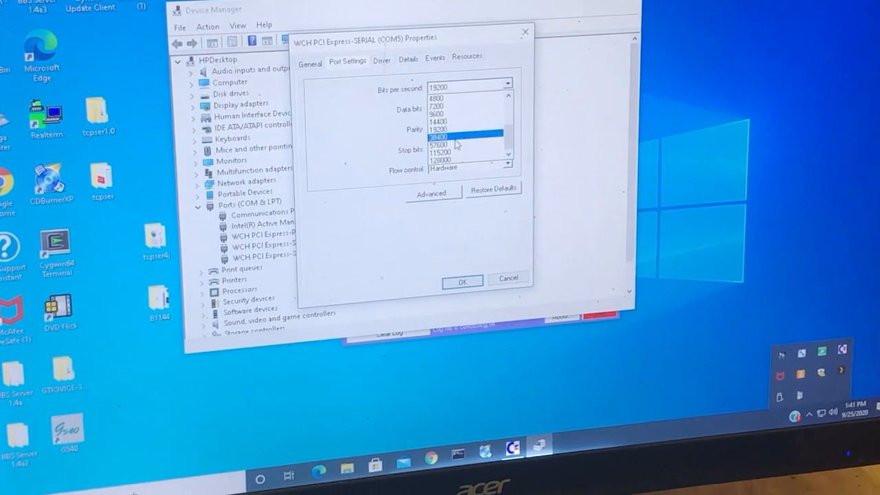
pyautogui.click(459, 136)
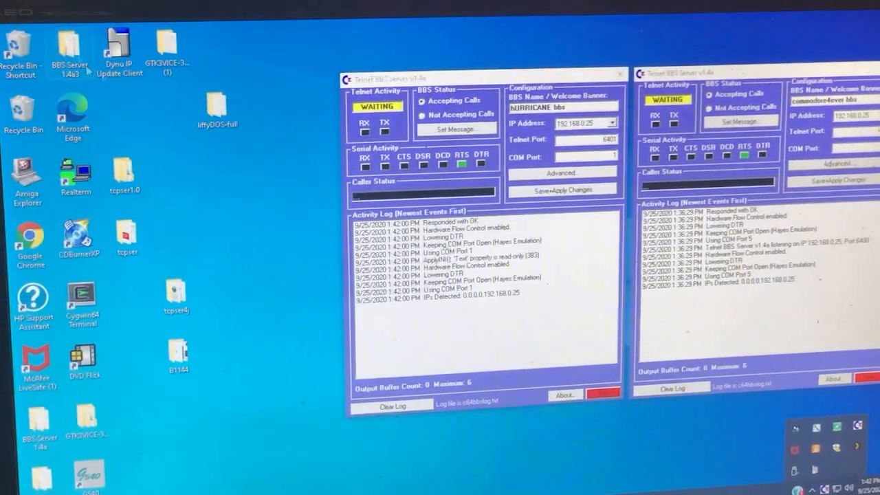
# Bring up actions for the BBS Server application file in the second BBS Server 1.4a folder
pyautogui.rightClick(337, 127)
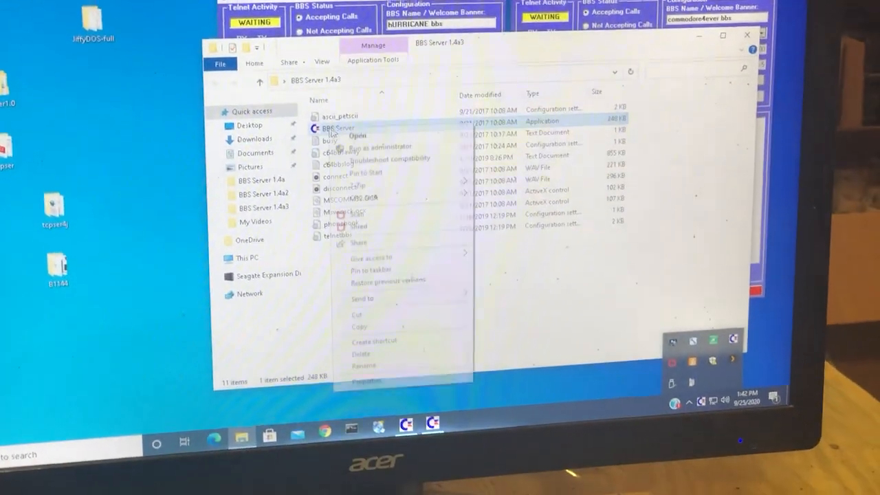